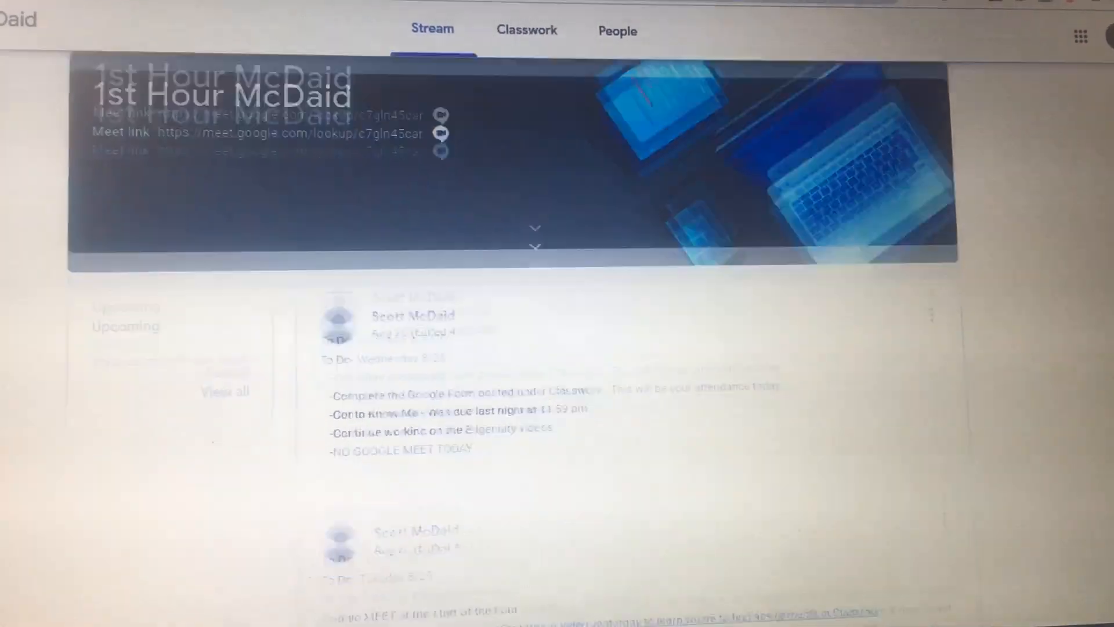
Review the 1st Hour McDaid Week of August 24 classwork, then return to the class list.
scroll("down", 3)
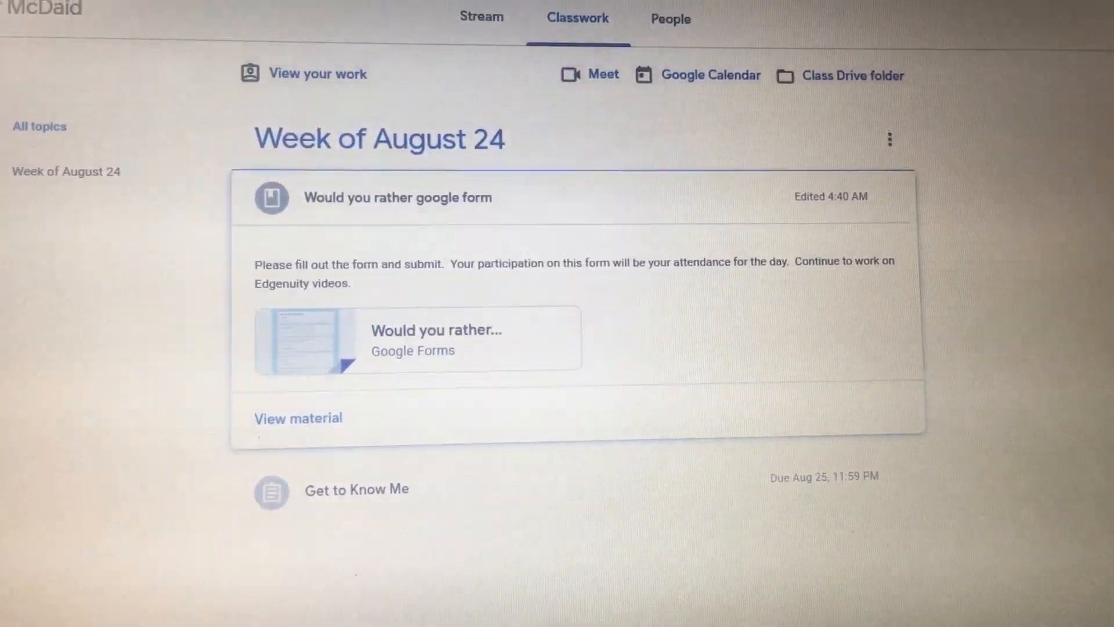
left_click(481, 17)
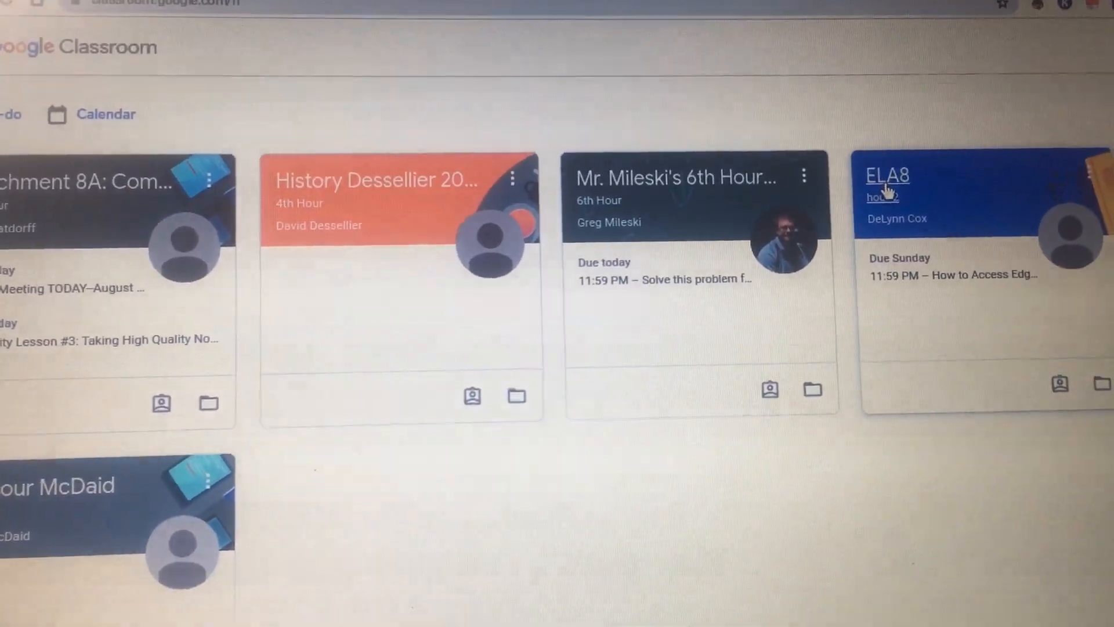
Choose the ELA8 hour 2 class card to open its stream.
left_click(887, 175)
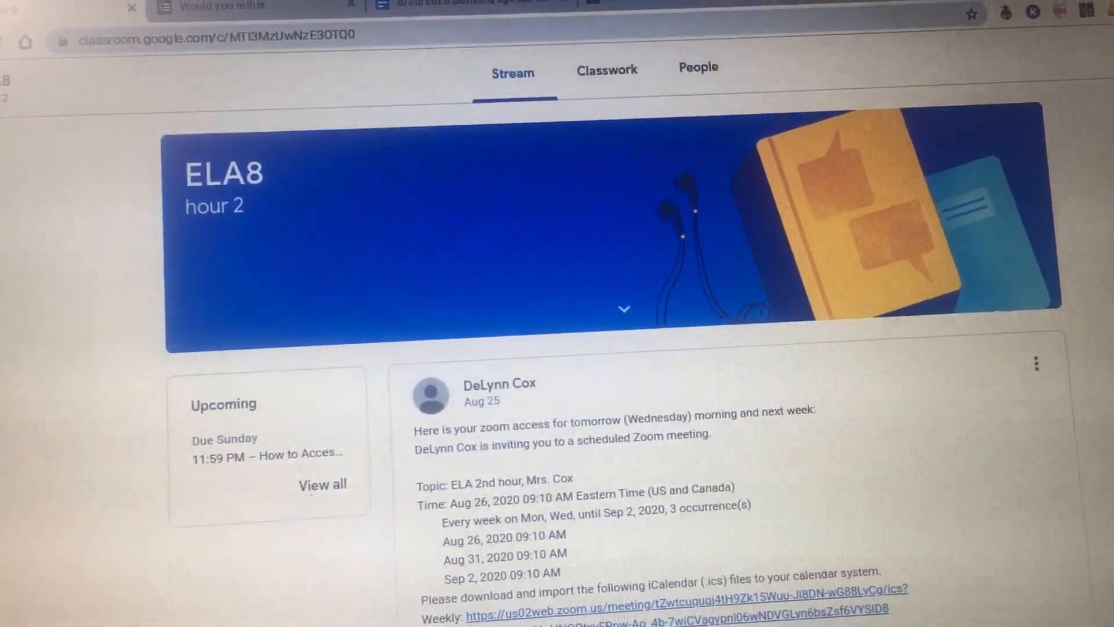
scroll("down", 3)
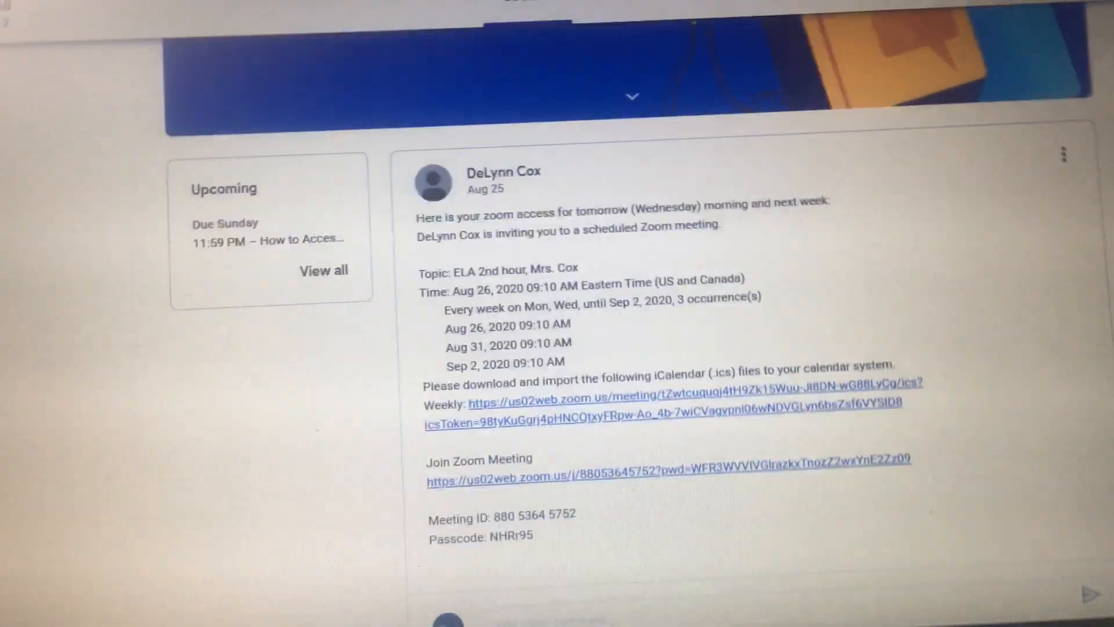